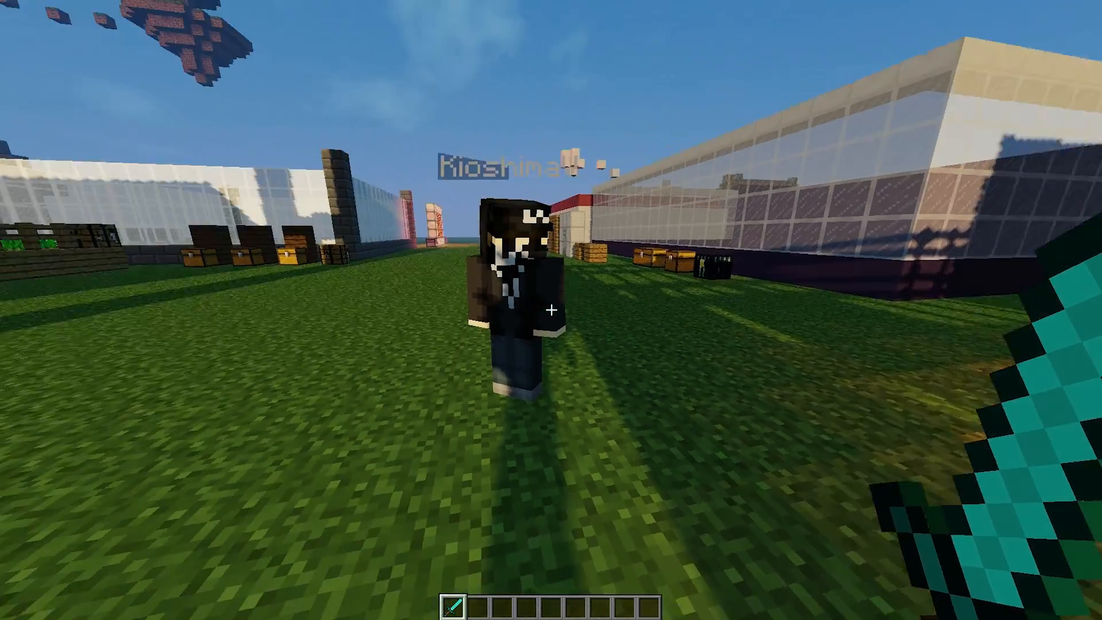
{"action": "mouse_move", "coordinate": [551, 310]}
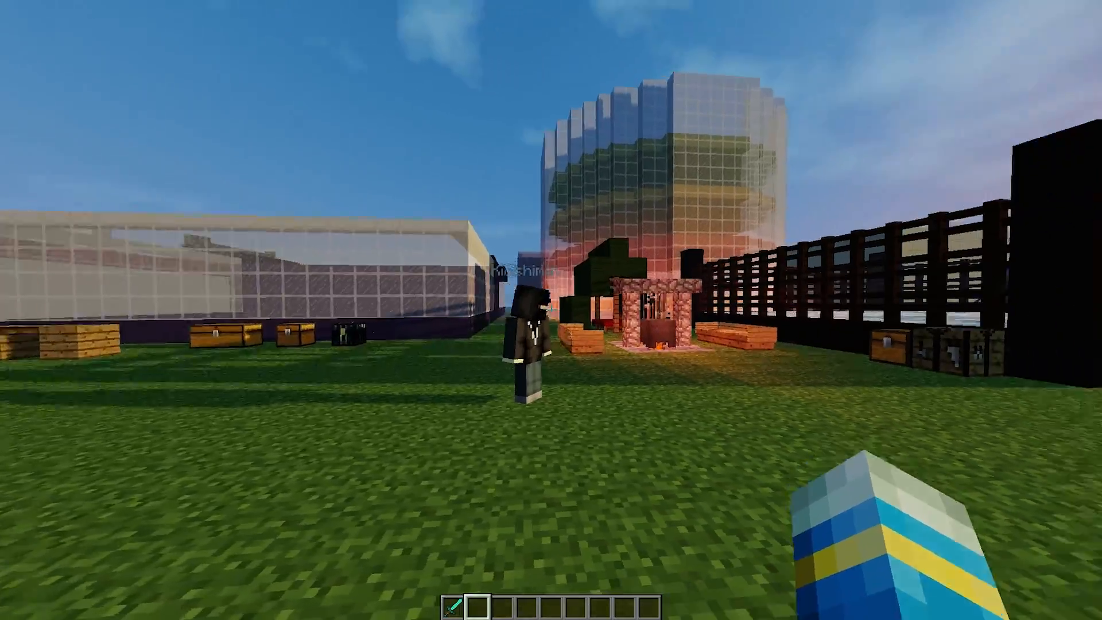
{"action": "mouse_move", "coordinate": [551, 310]}
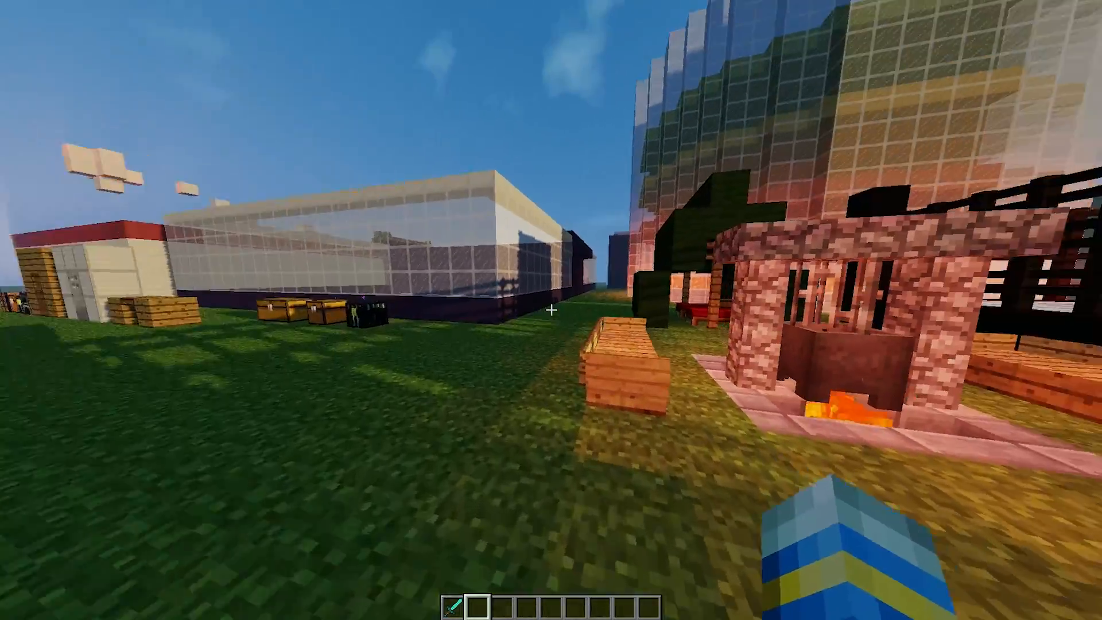
{"action": "mouse_move", "coordinate": [551, 310]}
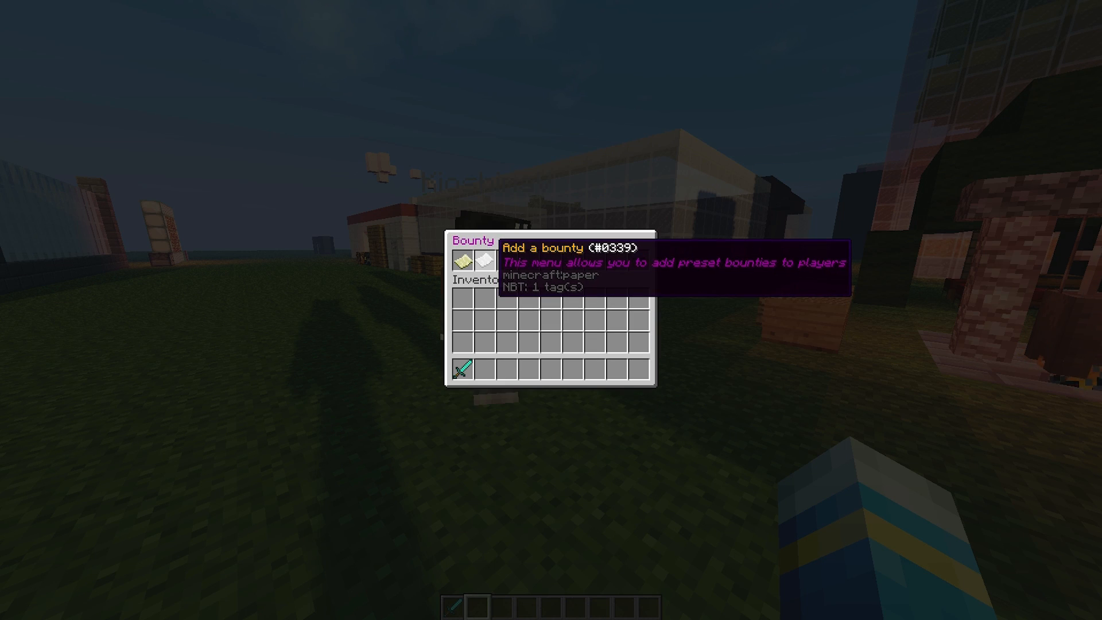
Step: Browse the preset bounties menu, return to the main bounty menu, and close it
{"action": "left_click", "coordinate": [462, 266]}
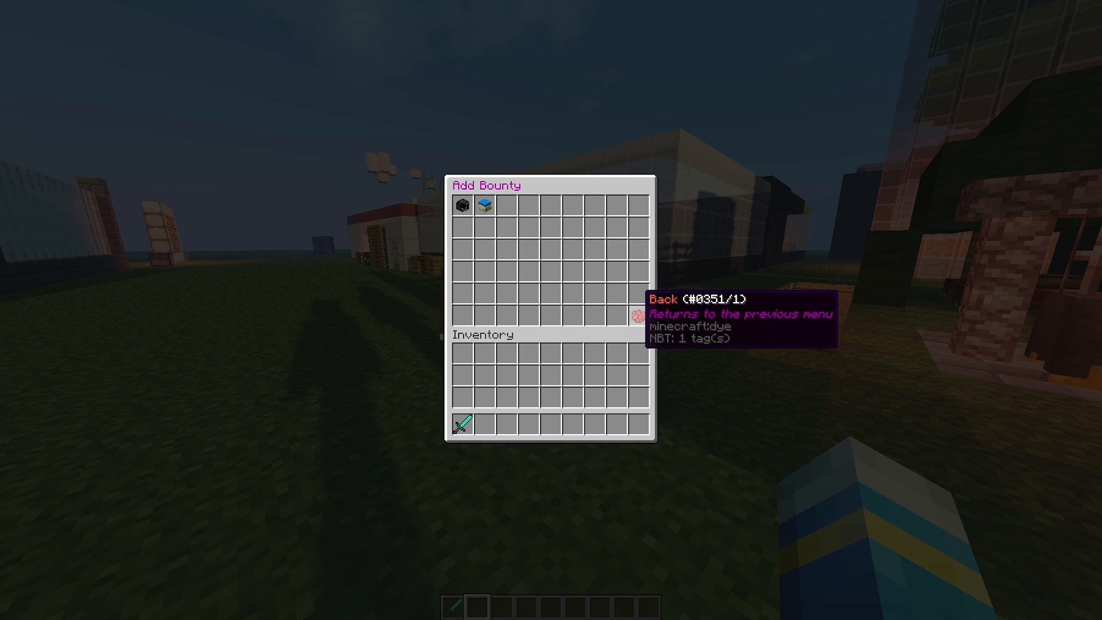
{"action": "left_click", "coordinate": [638, 315]}
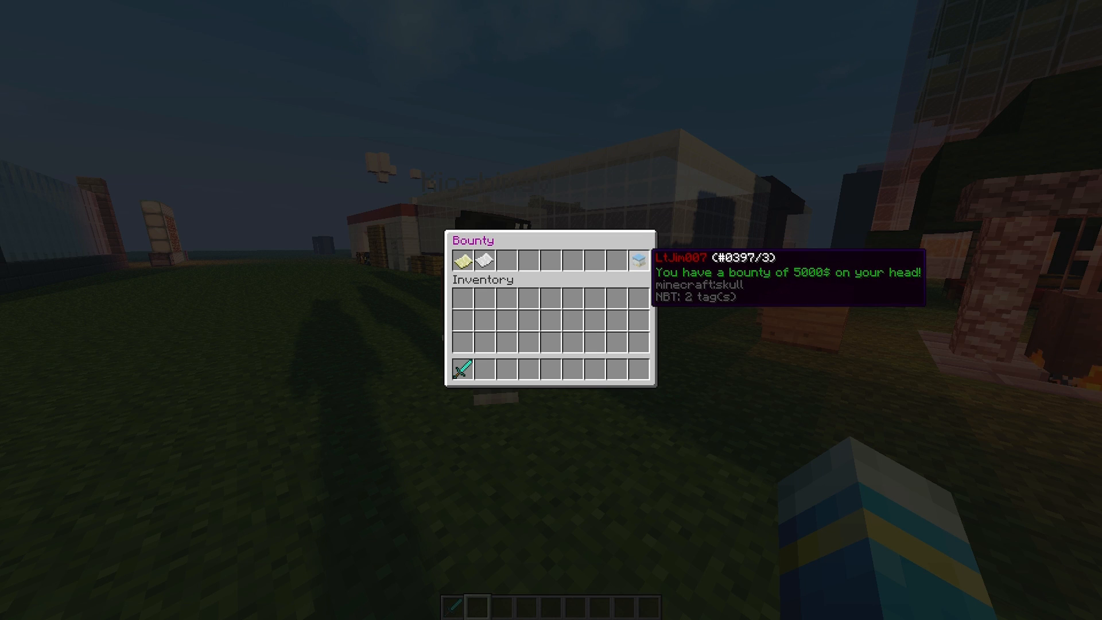
{"action": "key", "text": "Escape"}
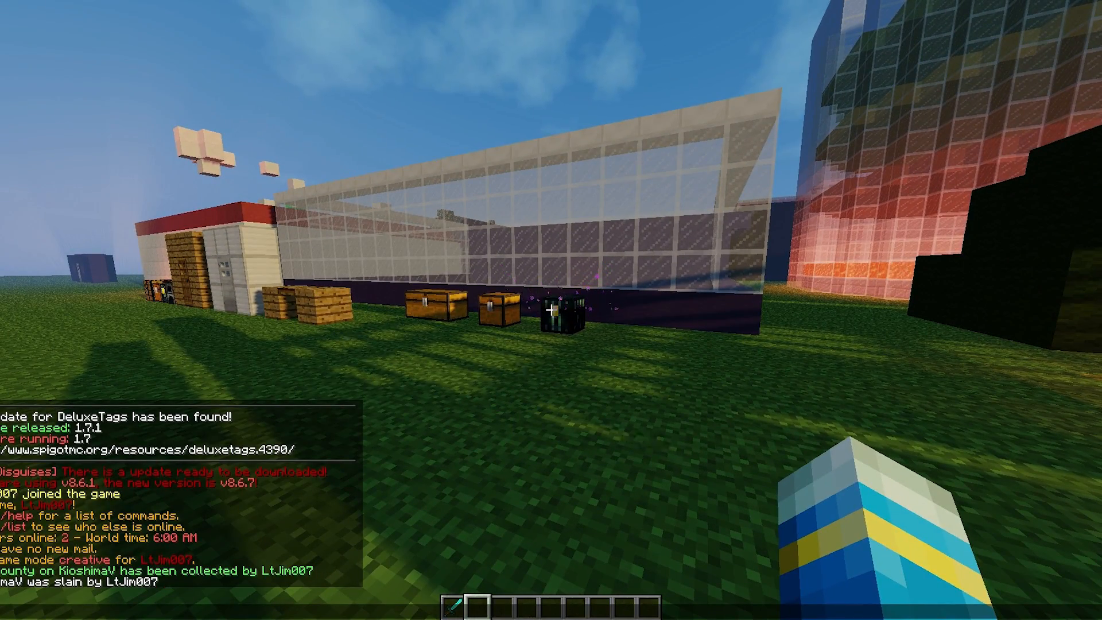
{"action": "mouse_move", "coordinate": [552, 310]}
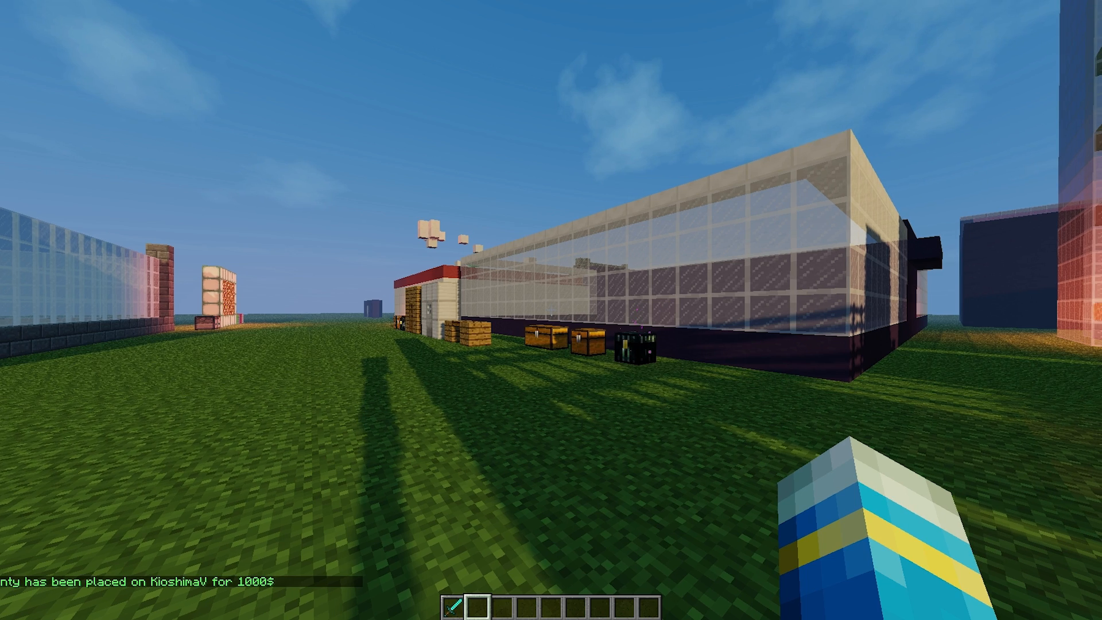
{"action": "mouse_move", "coordinate": [551, 310]}
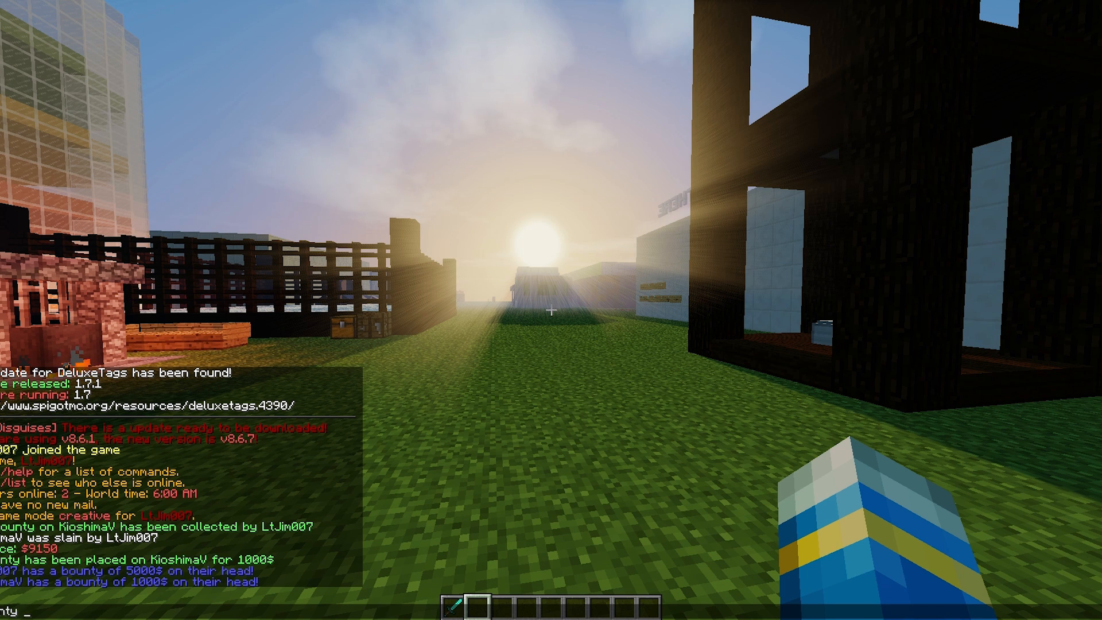
{"action": "type", "text": "KioshimaV 1p"}
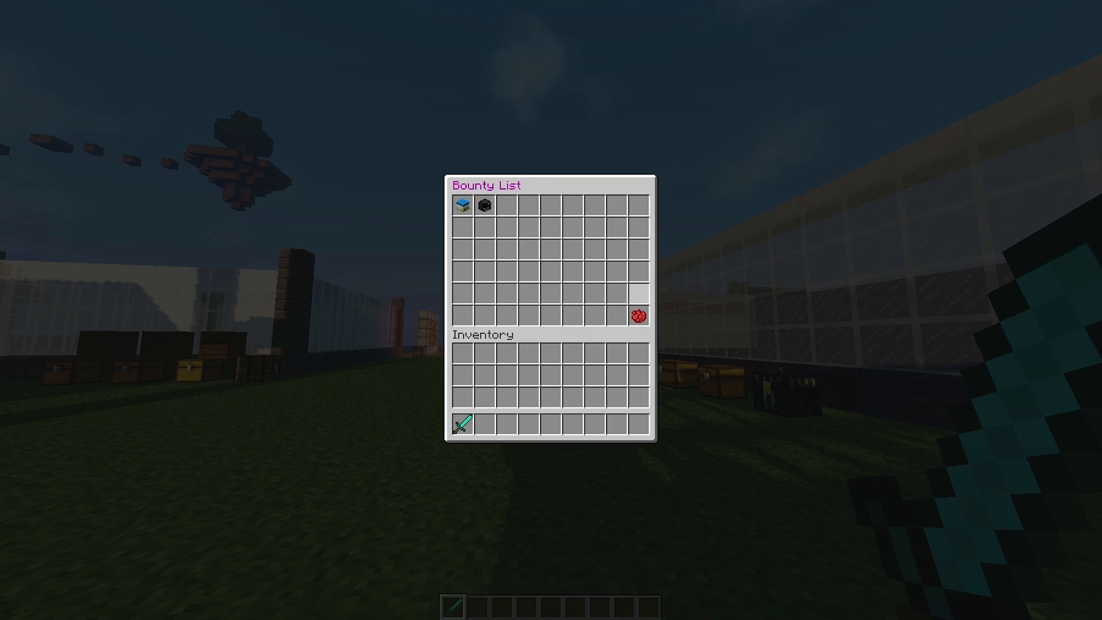
{"action": "key", "text": "Escape"}
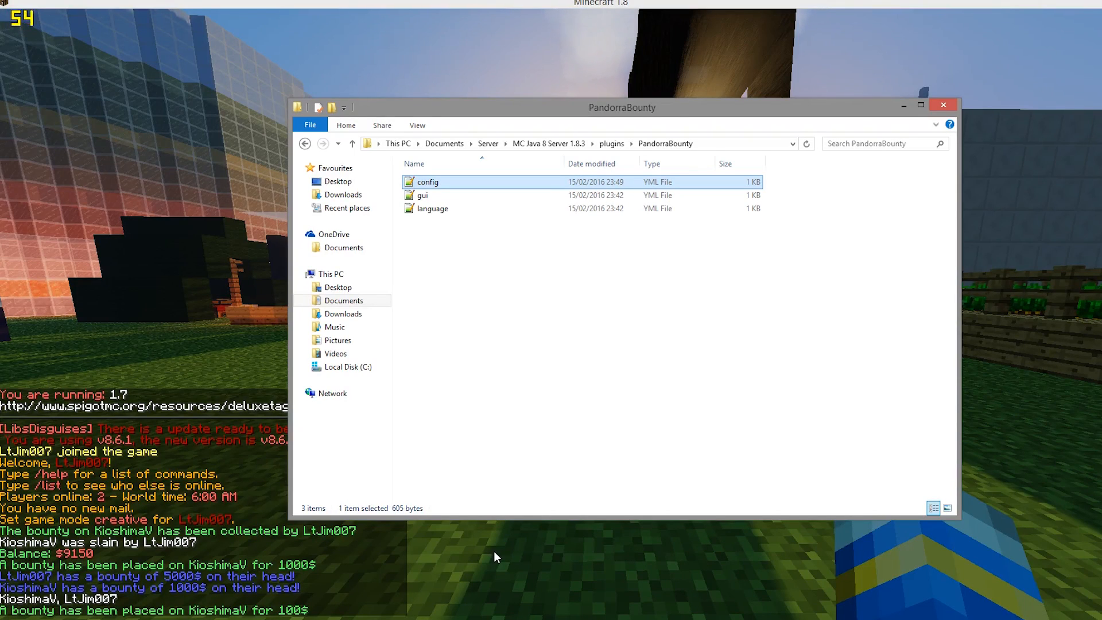
{"action": "mouse_move", "coordinate": [768, 356]}
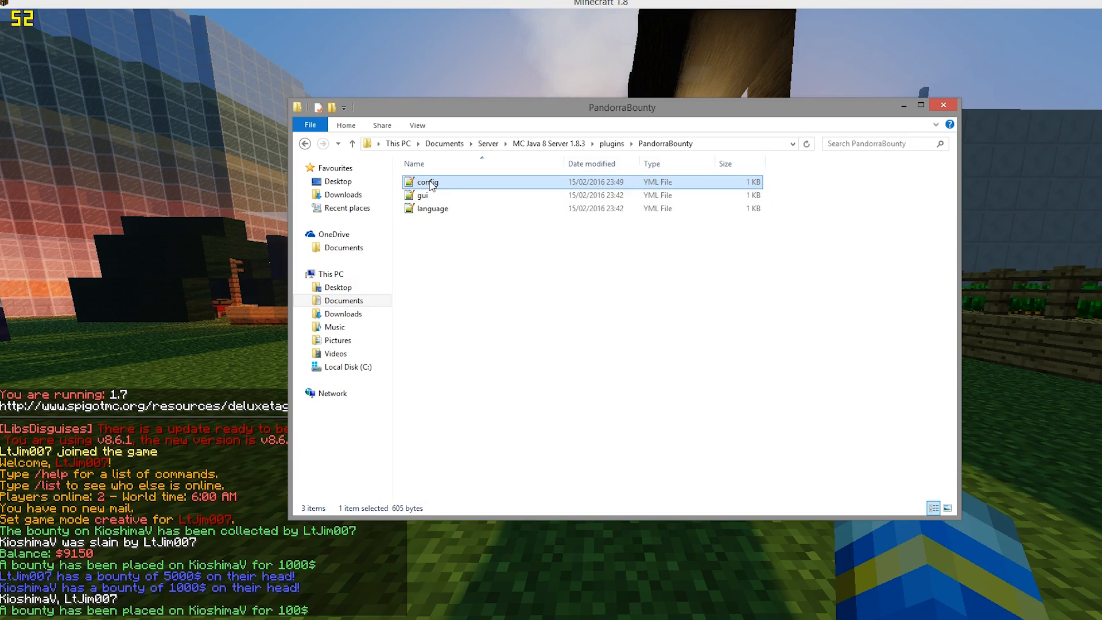
Step: Open config.yml from the plugins\PandorraBounty folder
{"action": "double_click", "coordinate": [426, 182]}
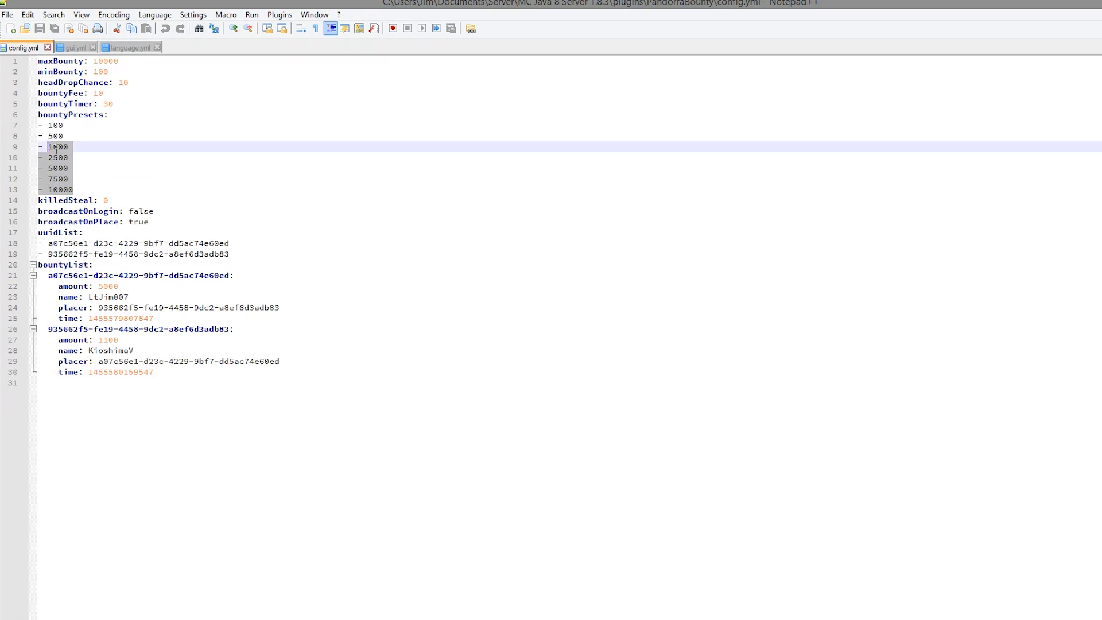
{"action": "left_click", "coordinate": [73, 188]}
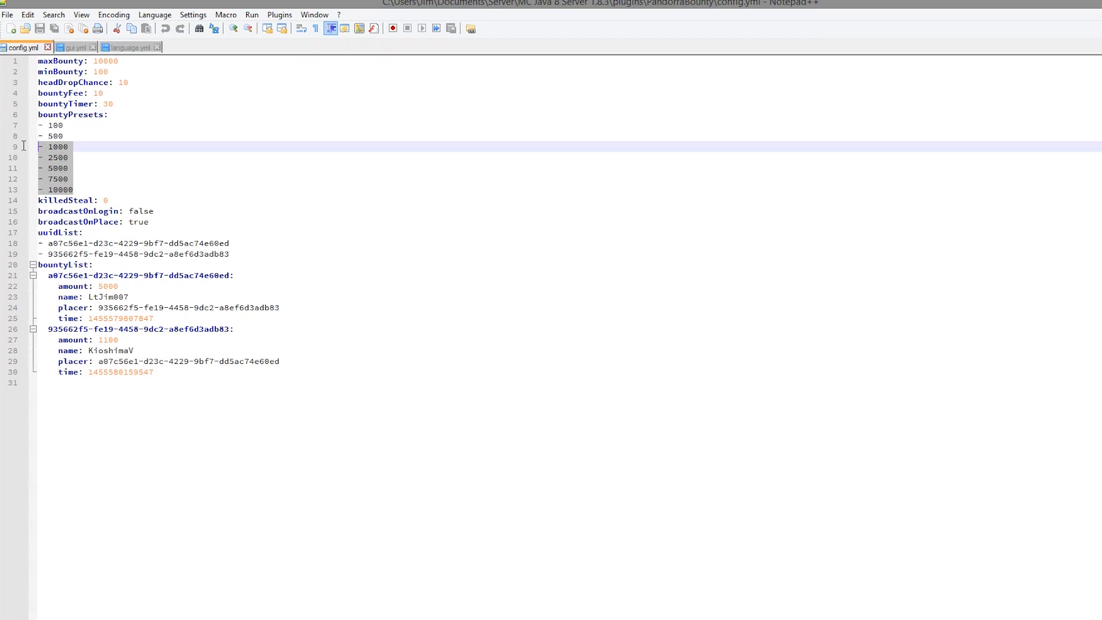
{"action": "left_click", "coordinate": [53, 125]}
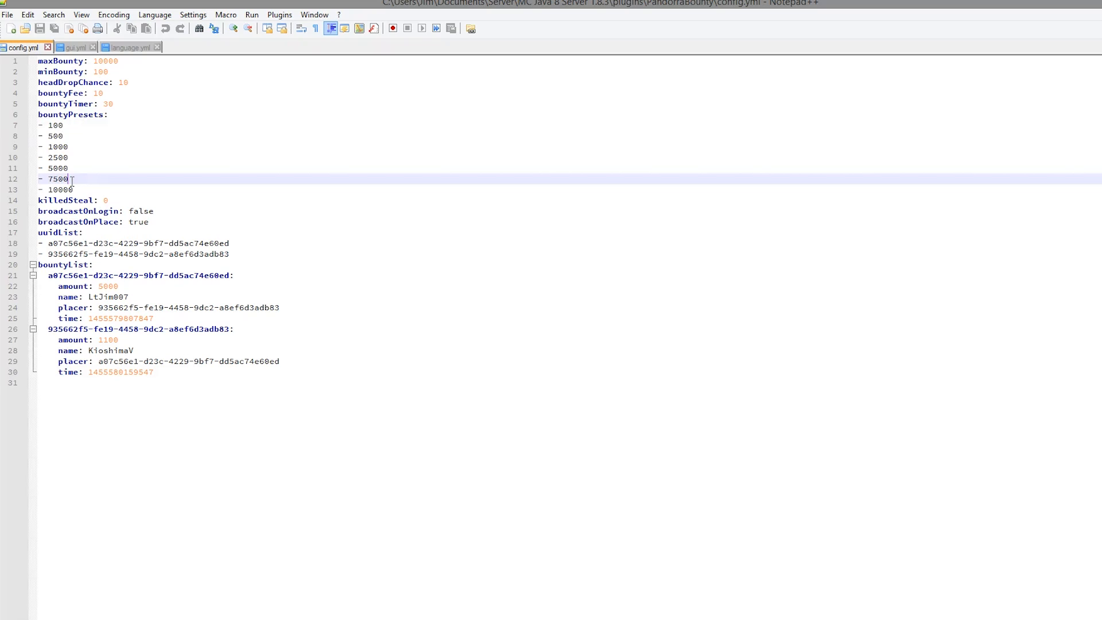
{"action": "mouse_move", "coordinate": [92, 200]}
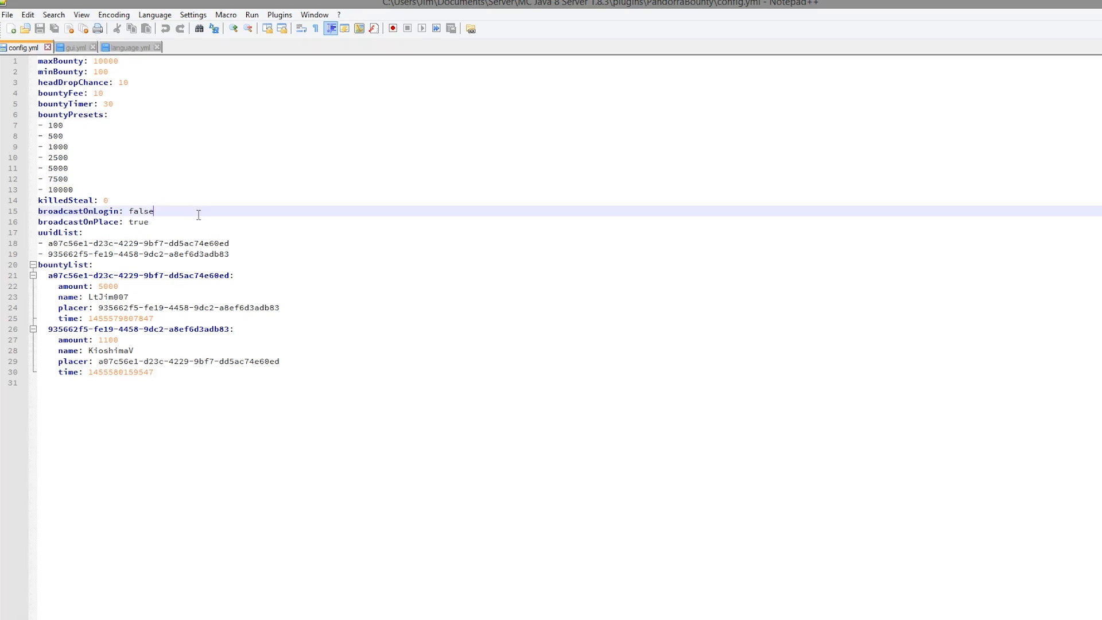
{"action": "triple_click", "coordinate": [95, 211]}
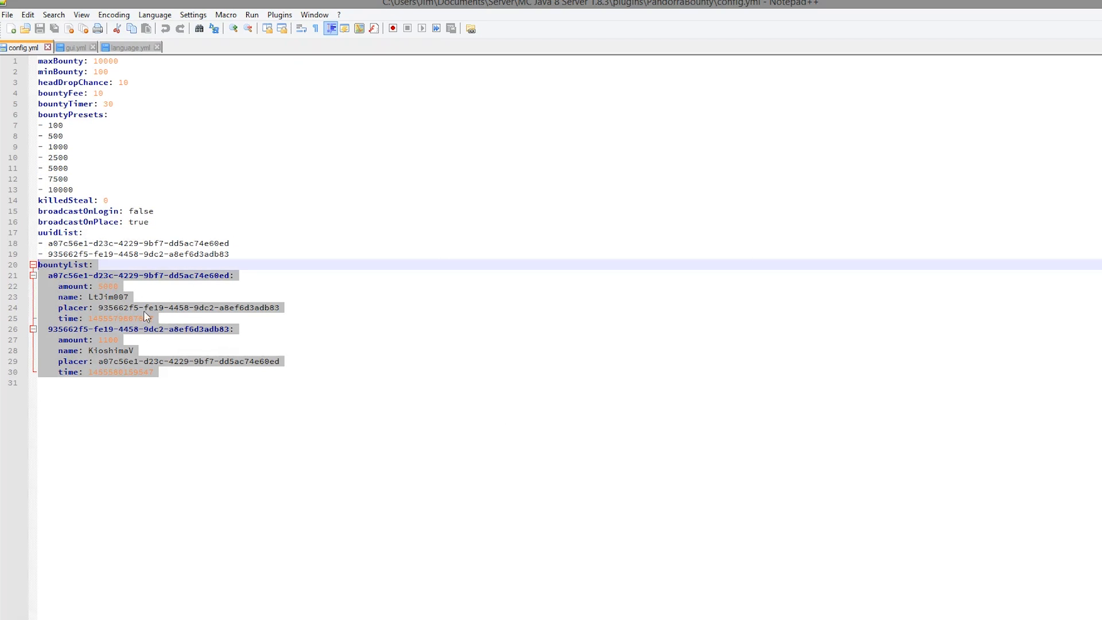
{"action": "left_click", "coordinate": [73, 47]}
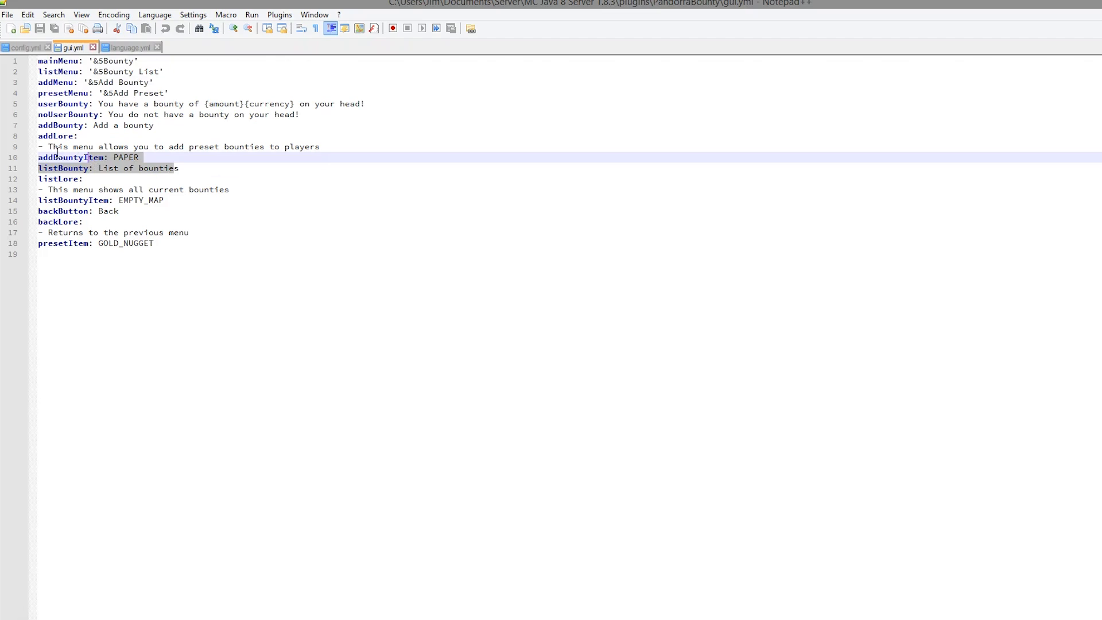
{"action": "mouse_move", "coordinate": [293, 272]}
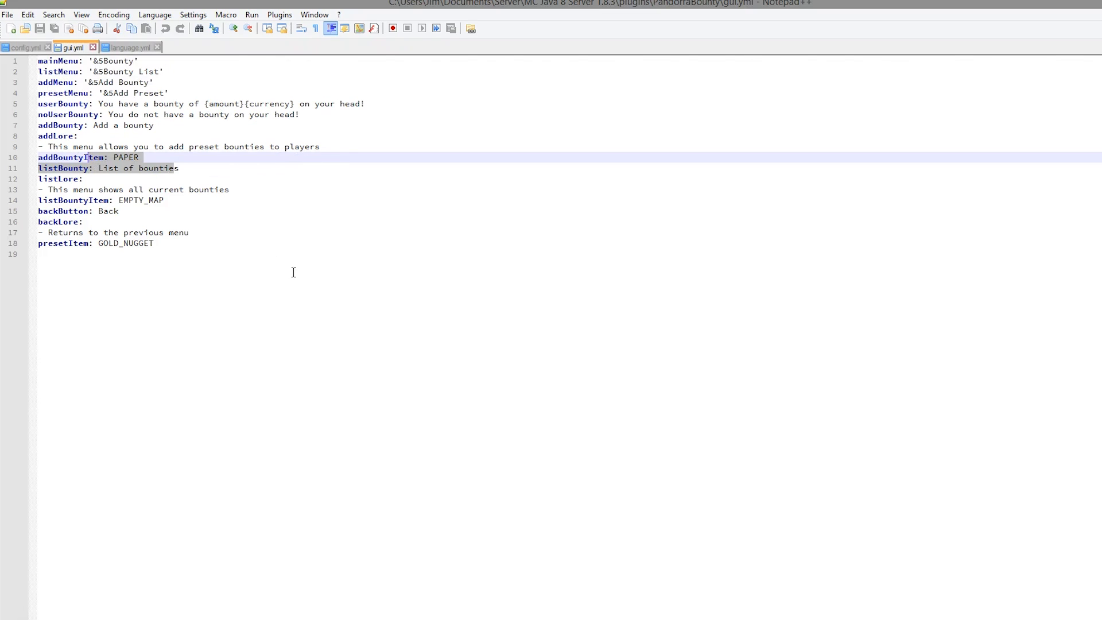
Step: Select all of gui.yml to review its menu titles, lore lines and item types
{"action": "key", "text": "ctrl+a"}
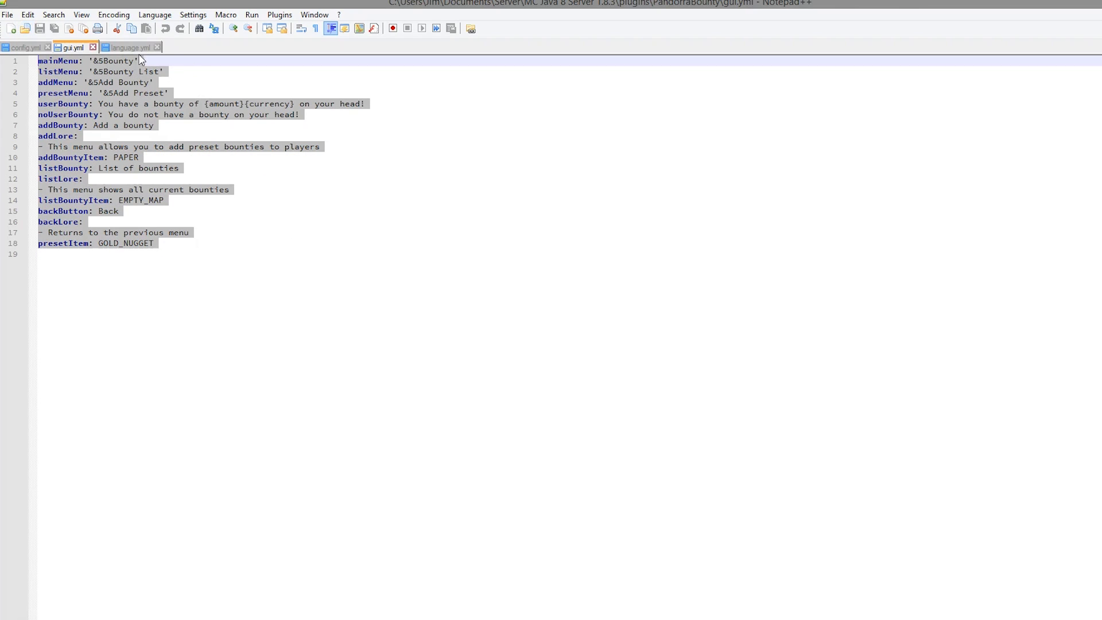
Step: Replace the $ after currency: with £ in language.yml
{"action": "left_click", "coordinate": [126, 47]}
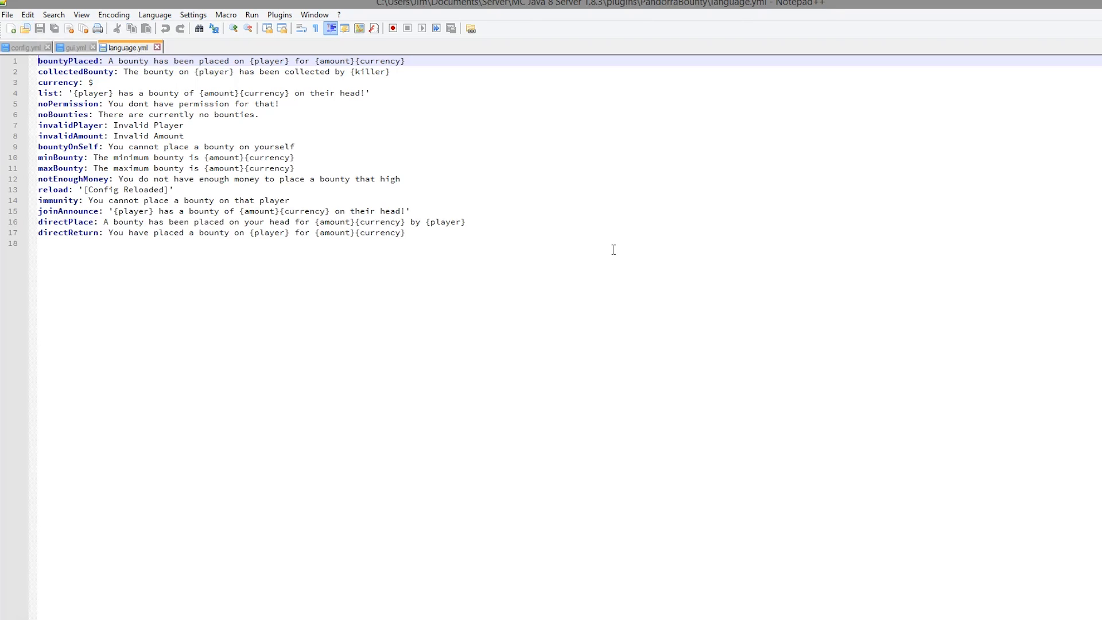
{"action": "key", "text": "ctrl+a"}
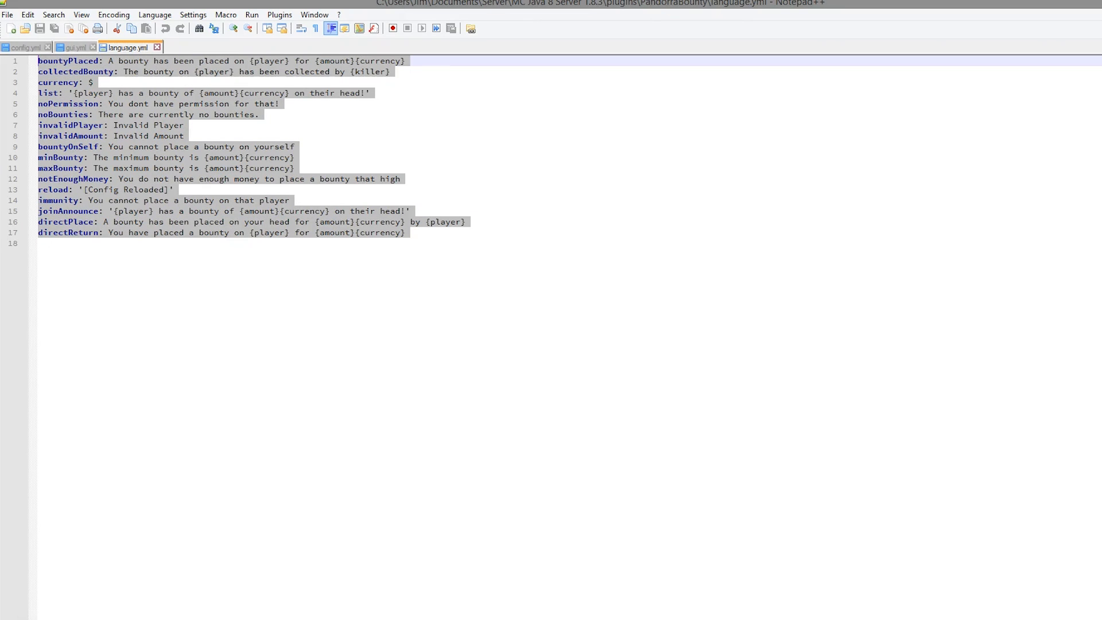
{"action": "mouse_move", "coordinate": [313, 186]}
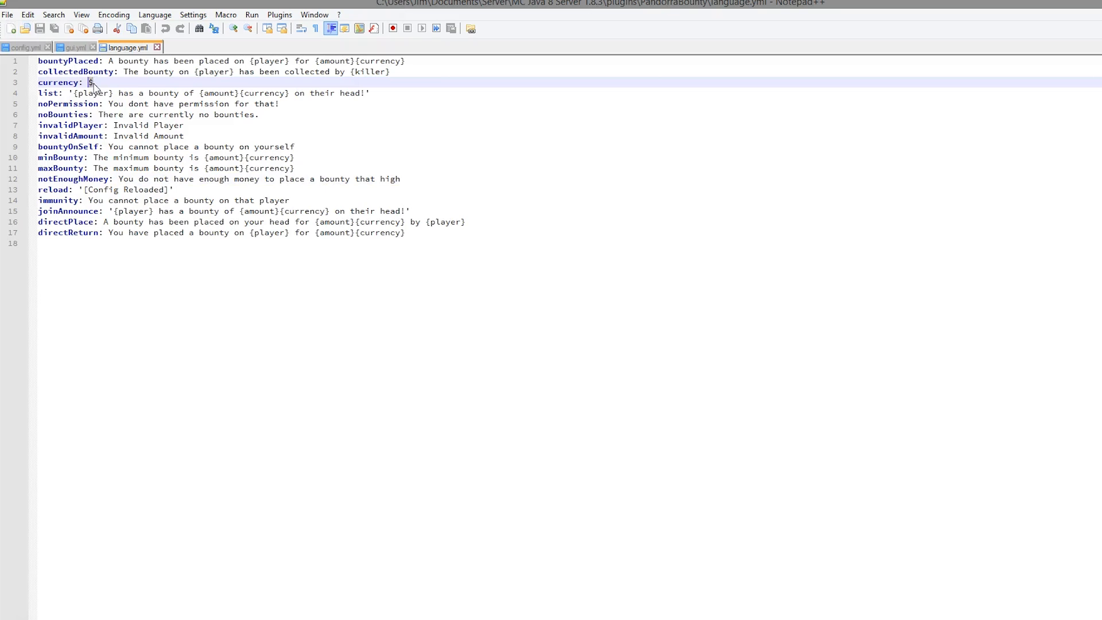
{"action": "type", "text": "£"}
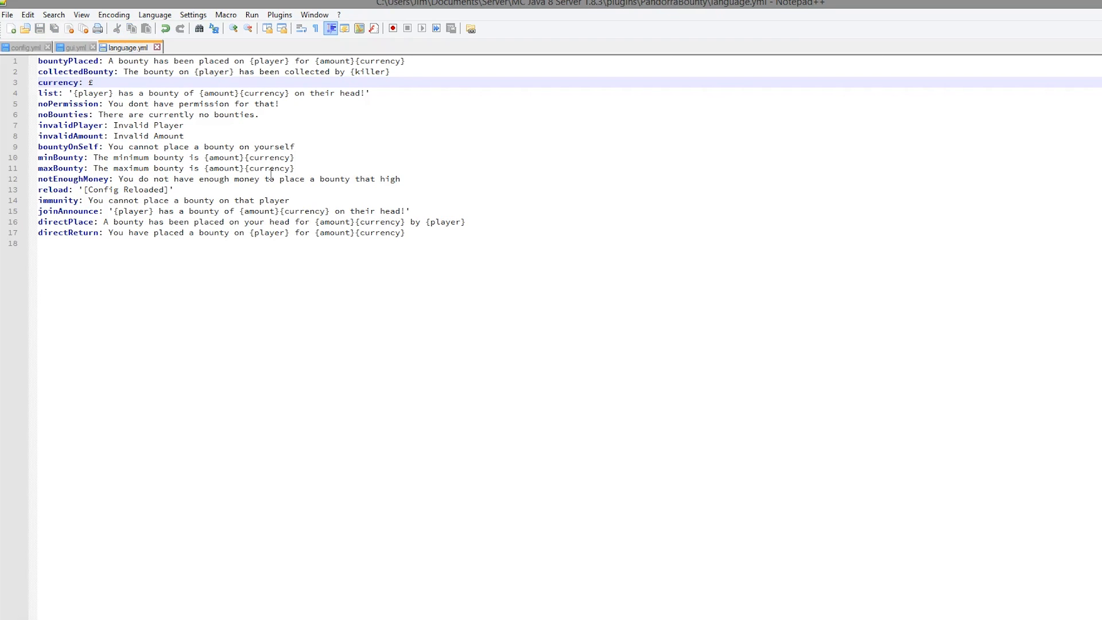
{"action": "mouse_move", "coordinate": [295, 191]}
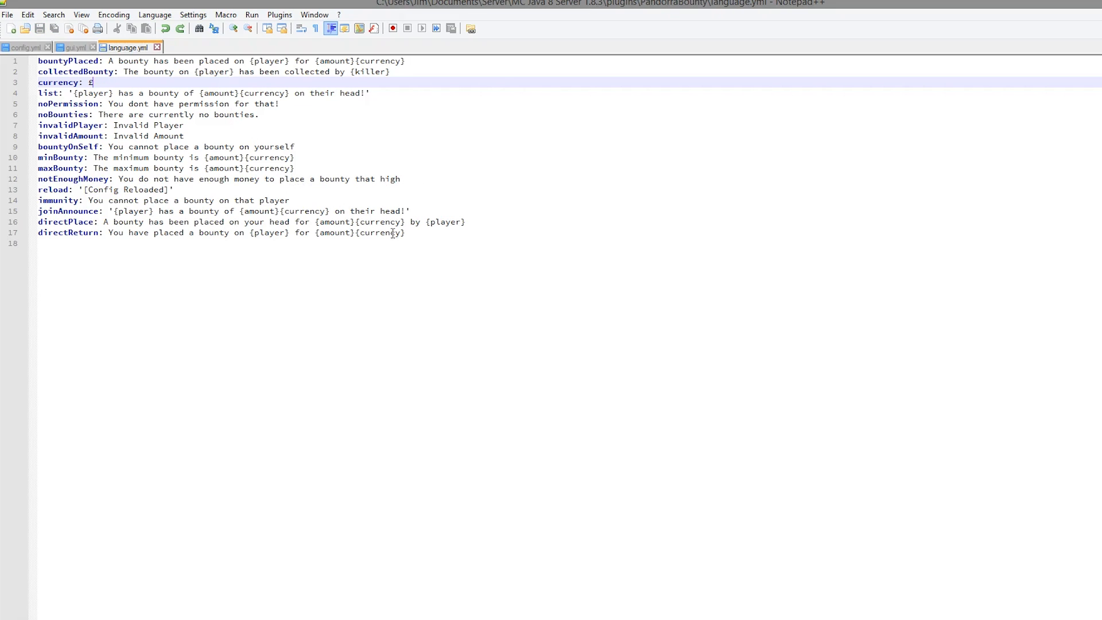
{"action": "type", "text": "£"}
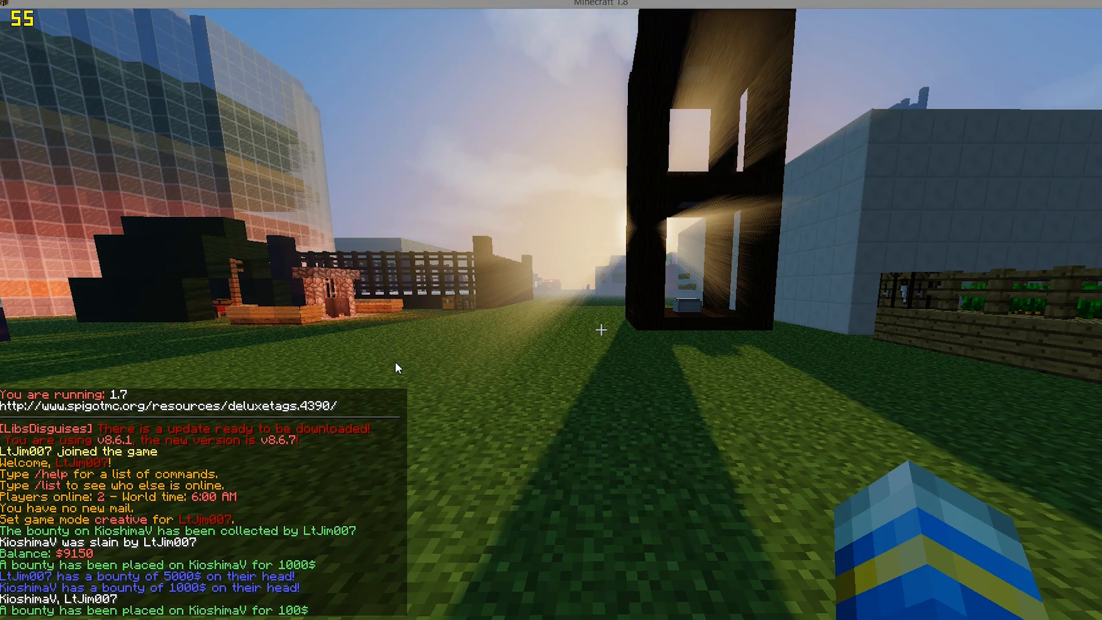
{"action": "mouse_move", "coordinate": [62, 470]}
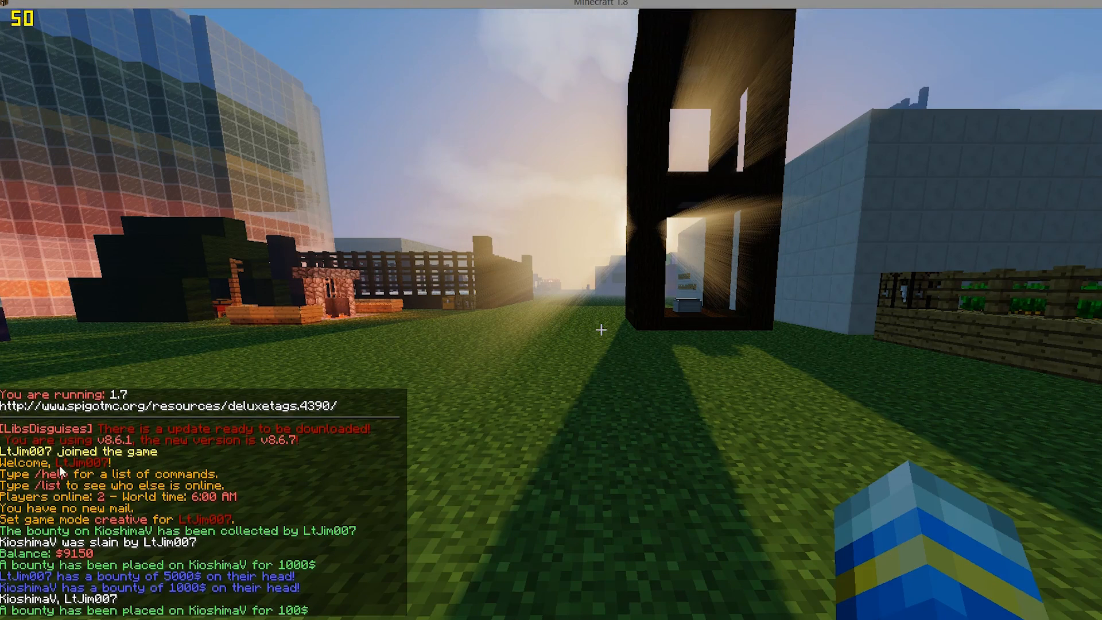